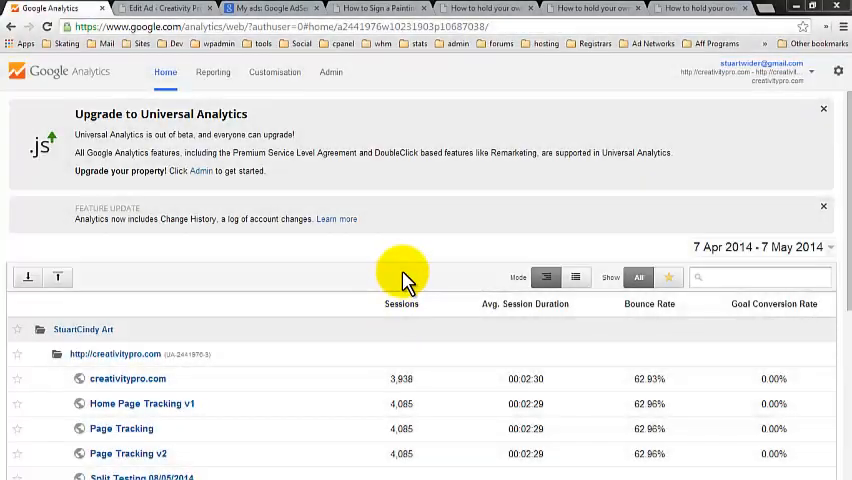
{"action": "mouse_move", "coordinate": [400, 260]}
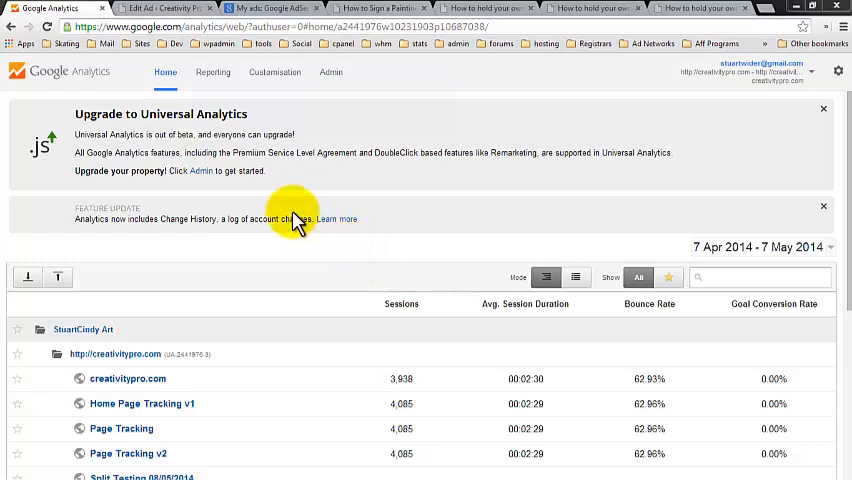
{"action": "mouse_move", "coordinate": [236, 152]}
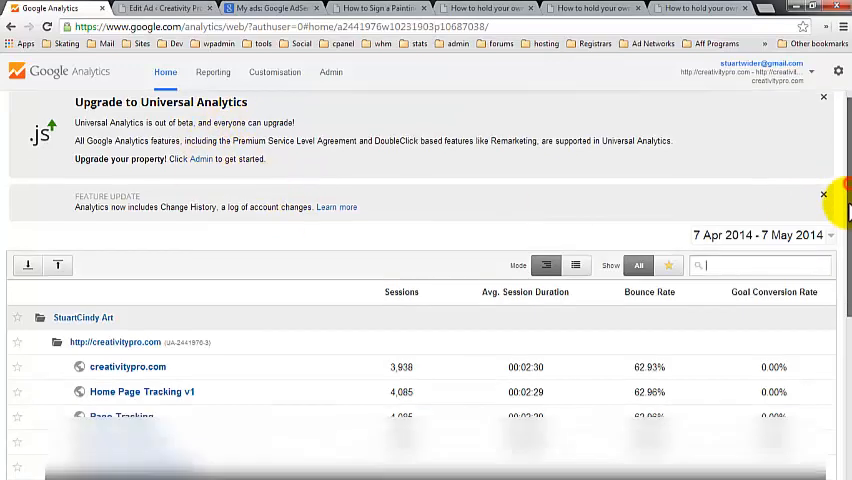
- Open the creativitypro.com view's Audience Overview report from the account home list
{"action": "left_click", "coordinate": [824, 96]}
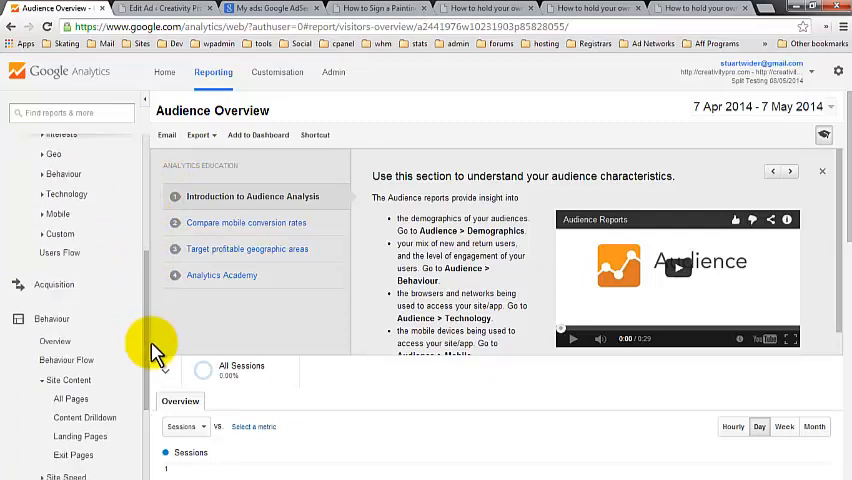
- Show the Behavior > Experiments list with the running How to Hold Art Exhibition experiment
{"action": "scroll", "scroll_direction": "down", "scroll_amount": 3}
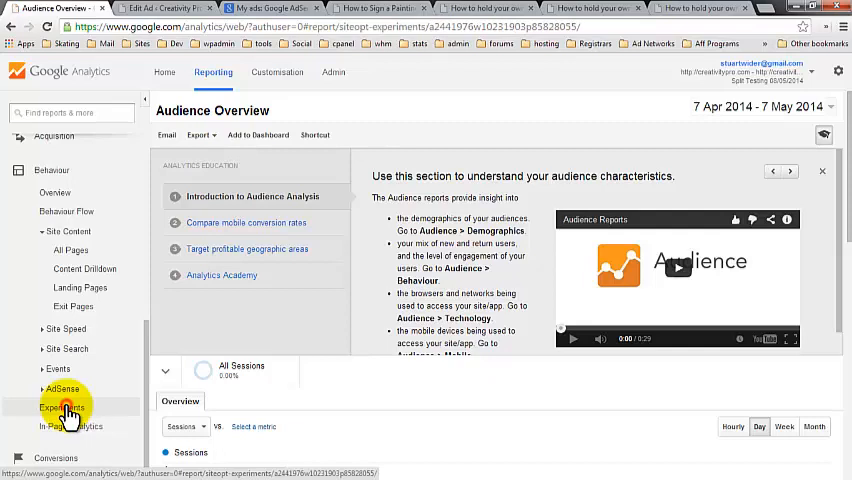
{"action": "left_click", "coordinate": [64, 408]}
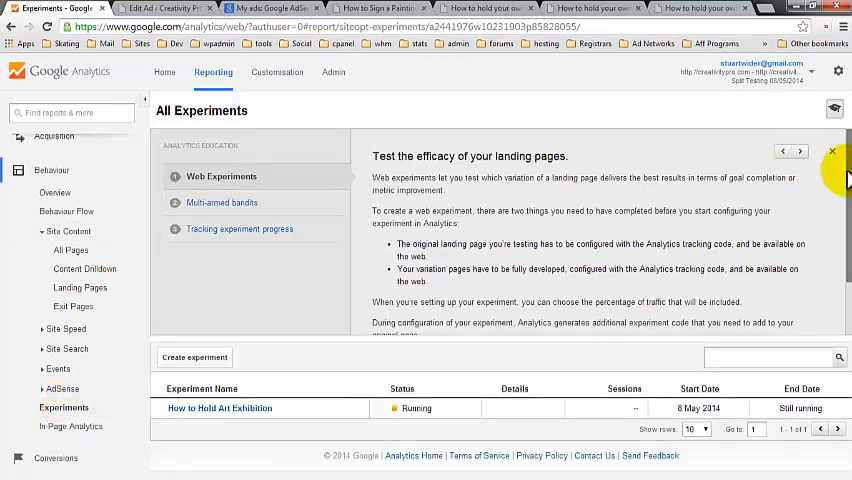
{"action": "scroll", "scroll_direction": "down", "scroll_amount": 3}
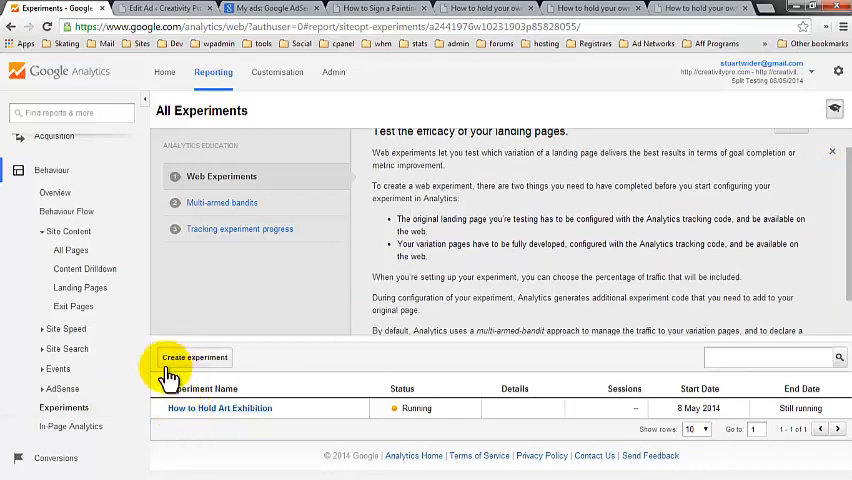
{"action": "mouse_move", "coordinate": [180, 364]}
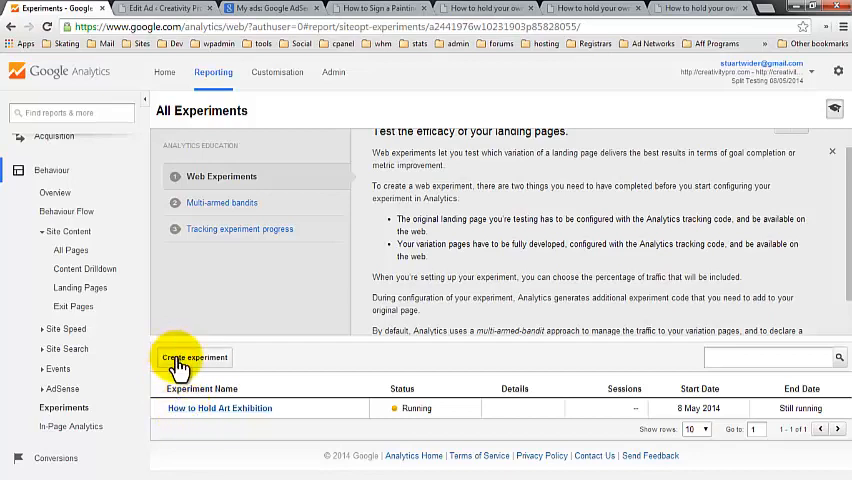
- Create a new experiment named 'How to sign an artwork' with AdSense Ads Clicked as its objective
{"action": "left_click", "coordinate": [196, 358]}
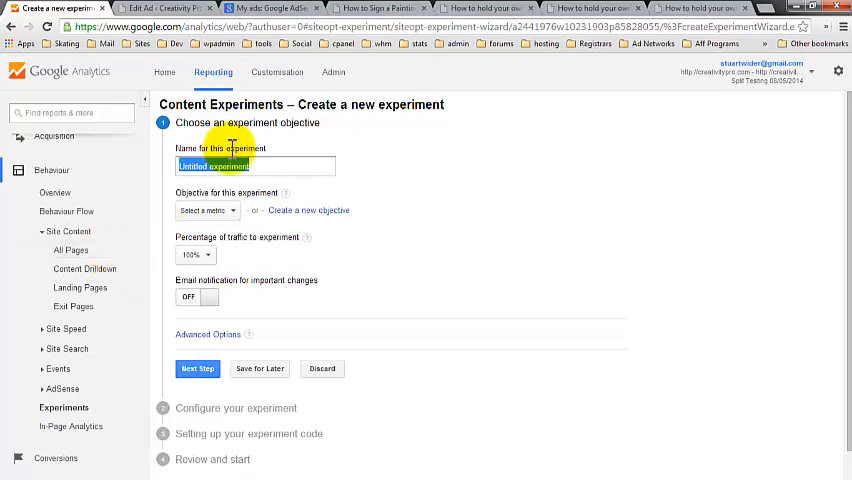
{"action": "type", "text": "How to sign an artwork"}
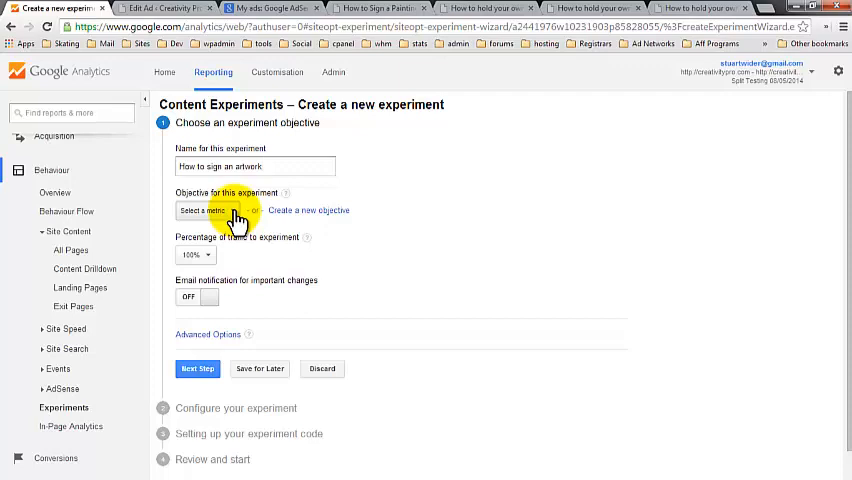
{"action": "left_click", "coordinate": [204, 210]}
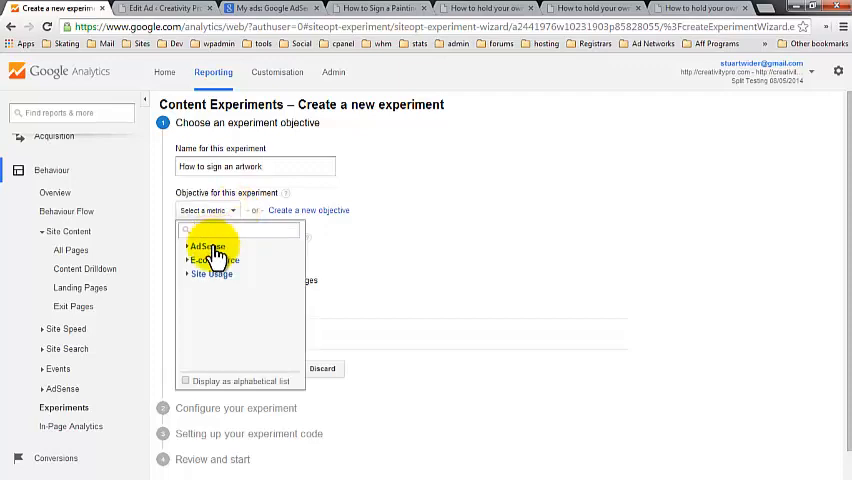
{"action": "left_click", "coordinate": [208, 246]}
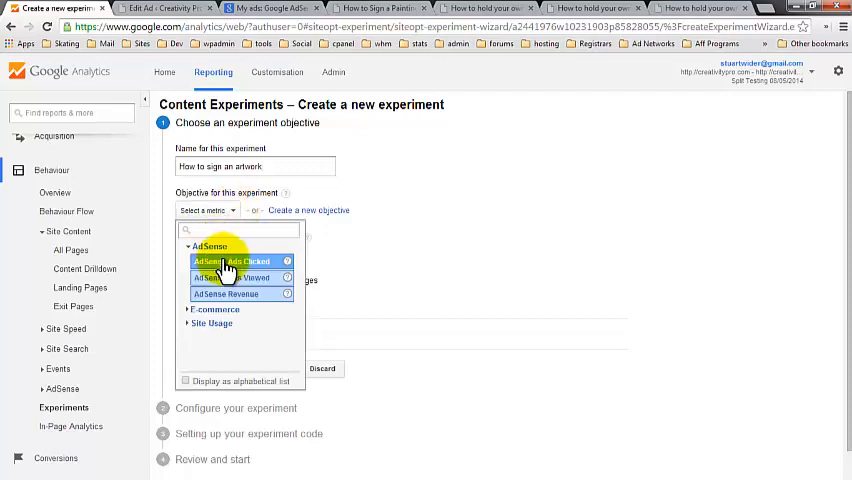
{"action": "left_click", "coordinate": [224, 262]}
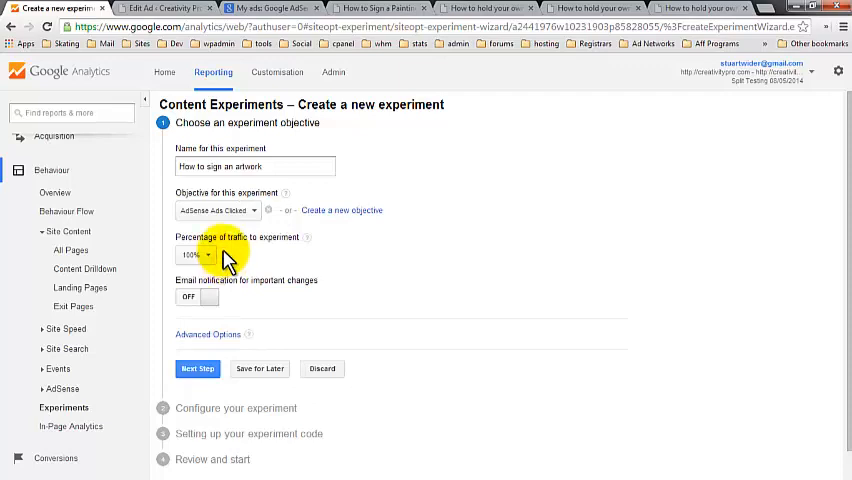
{"action": "mouse_move", "coordinate": [248, 252]}
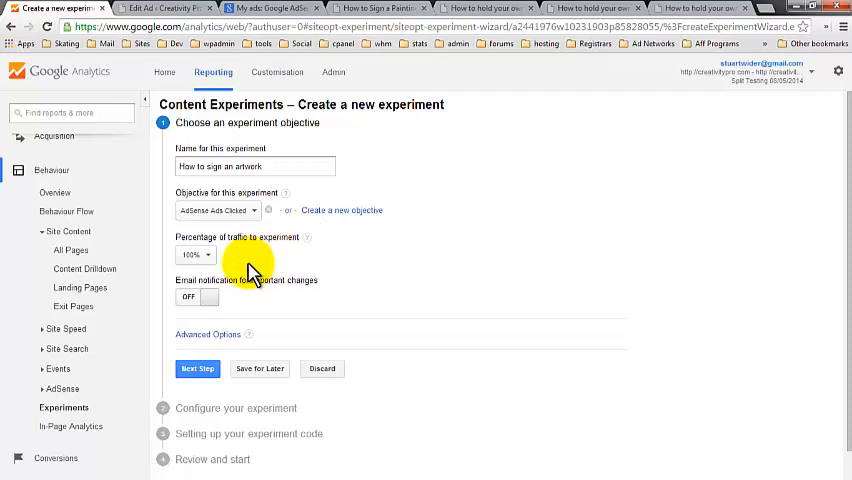
{"action": "mouse_move", "coordinate": [248, 268]}
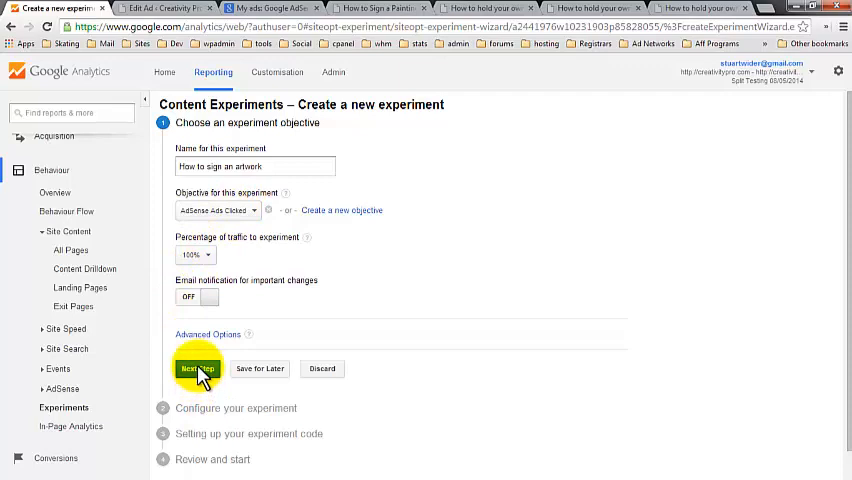
- Set the original page to creativitypro.com/thoughts-about-signing-an-artwork, copied from the article tab
{"action": "left_click", "coordinate": [196, 368]}
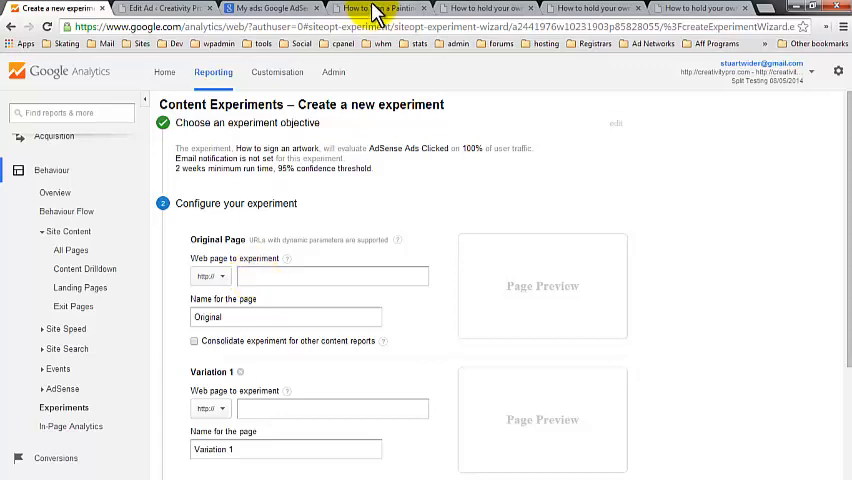
{"action": "left_click", "coordinate": [378, 8]}
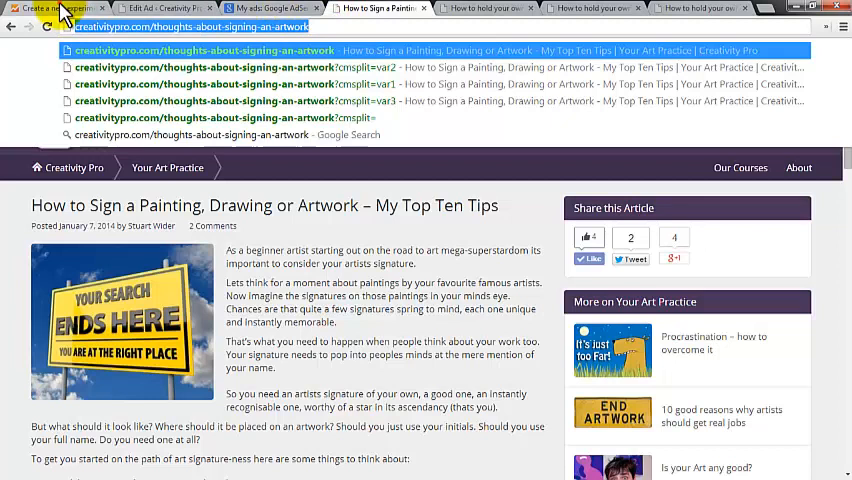
{"action": "left_click", "coordinate": [44, 8]}
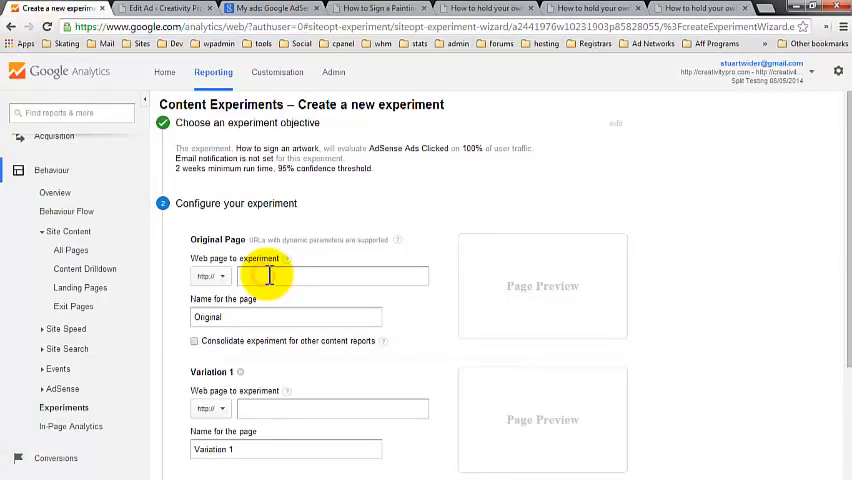
{"action": "type", "text": "creativitypro.com/thoughts-about-signing-an-artwork"}
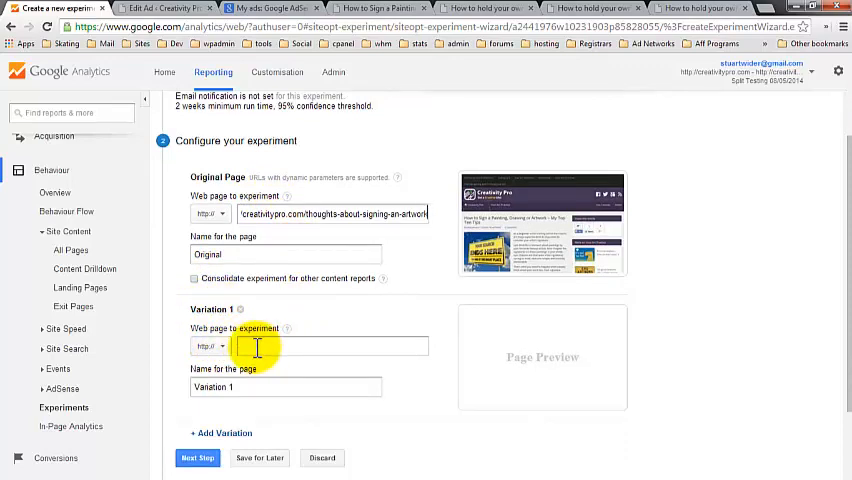
- Point Variation 1 to the var1 article address and add a Variation 2 entry
{"action": "left_click", "coordinate": [376, 8]}
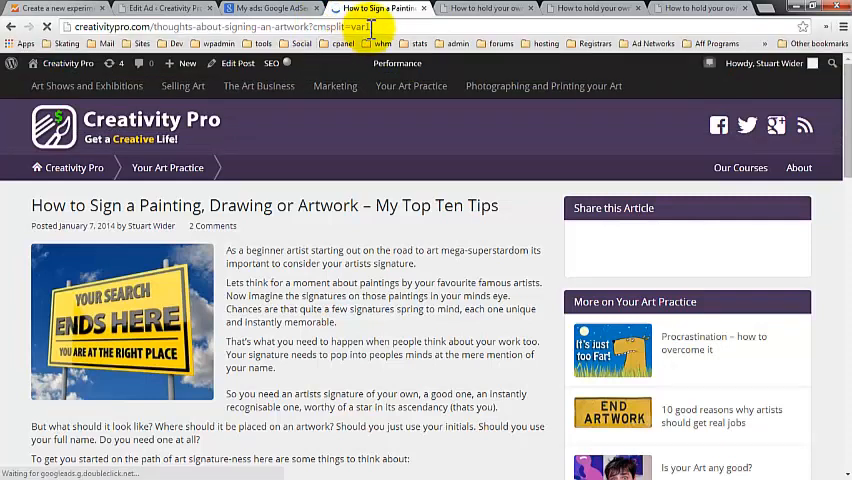
{"action": "left_click", "coordinate": [220, 26]}
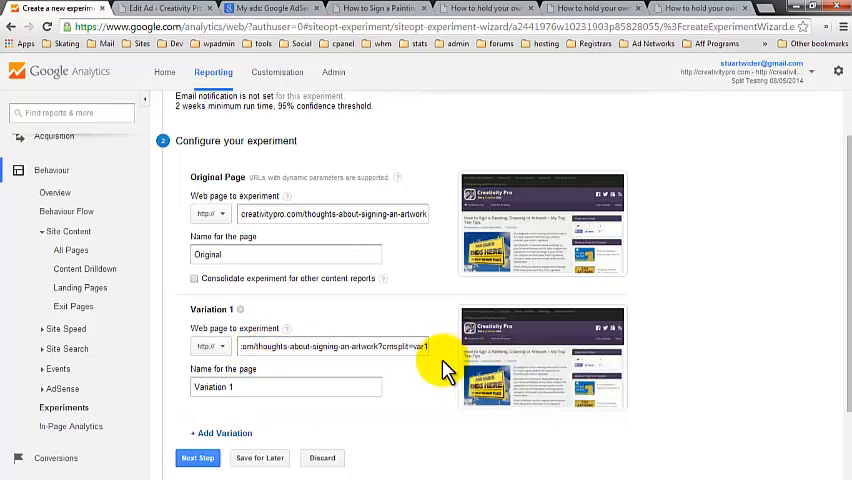
{"action": "scroll", "scroll_direction": "down", "scroll_amount": 3}
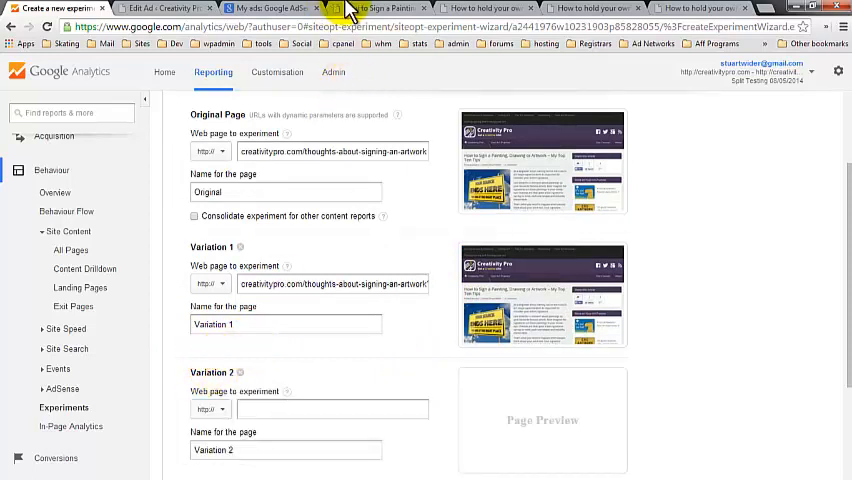
- Set Variation 2 to the signing-artwork post address with its template parameter
{"action": "left_click", "coordinate": [488, 8]}
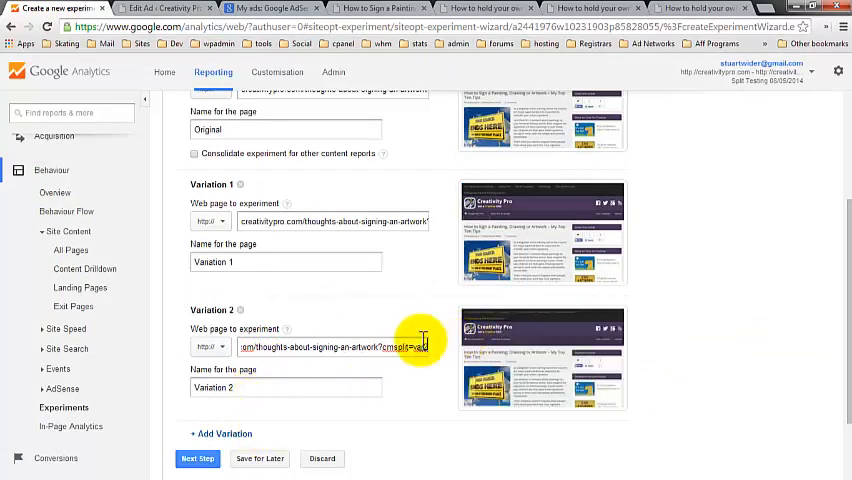
{"action": "scroll", "scroll_direction": "down", "scroll_amount": 3}
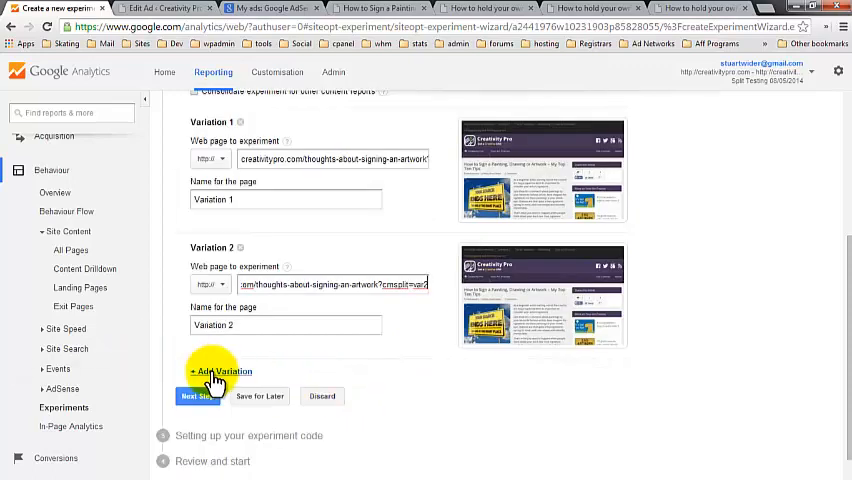
- Add Variation 3 using the signing-artwork post address copied from the blog tab
{"action": "left_click", "coordinate": [220, 372]}
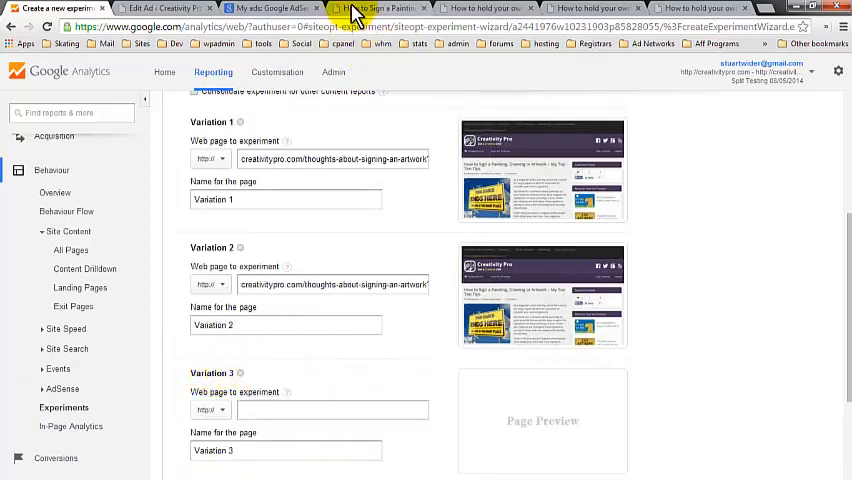
{"action": "left_click", "coordinate": [378, 8]}
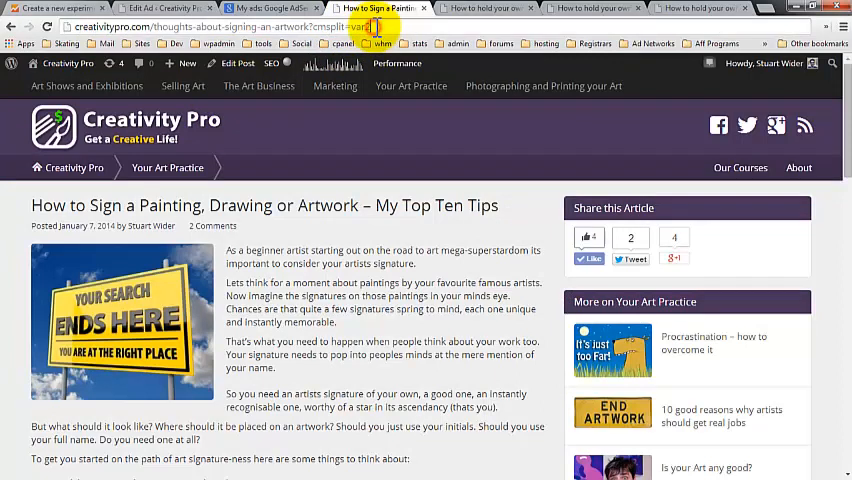
{"action": "left_click", "coordinate": [370, 28]}
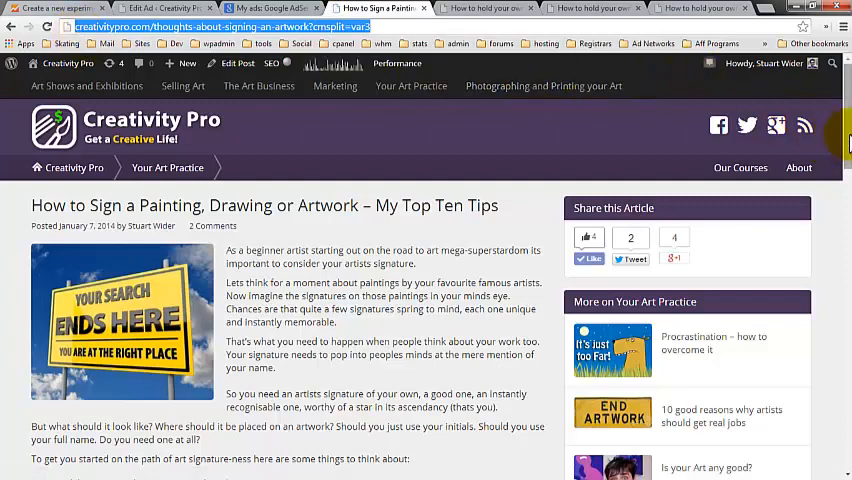
{"action": "scroll", "scroll_direction": "down", "scroll_amount": 3}
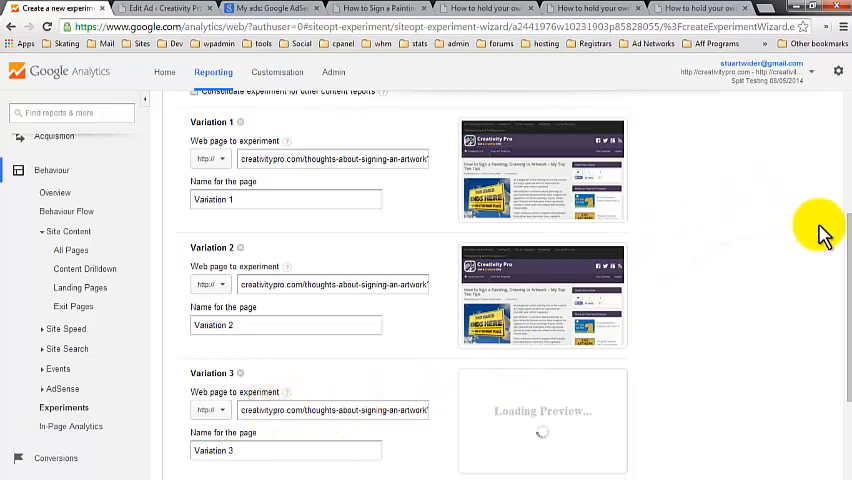
- Review the Original and three variations and finish the page configuration
{"action": "scroll", "scroll_direction": "down", "scroll_amount": 3}
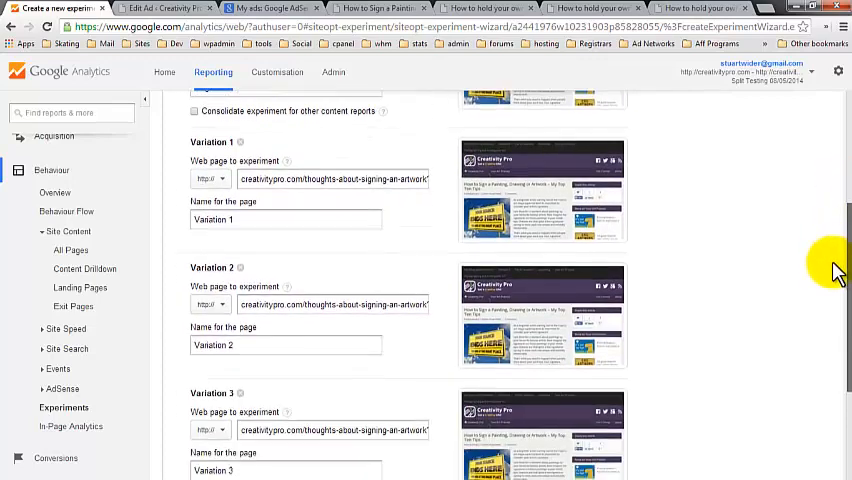
{"action": "scroll", "scroll_direction": "down", "scroll_amount": 3}
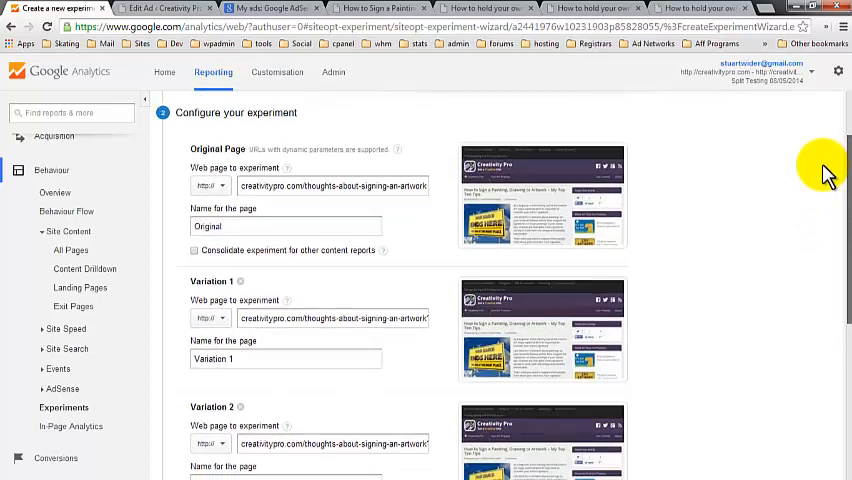
{"action": "scroll", "scroll_direction": "down", "scroll_amount": 3}
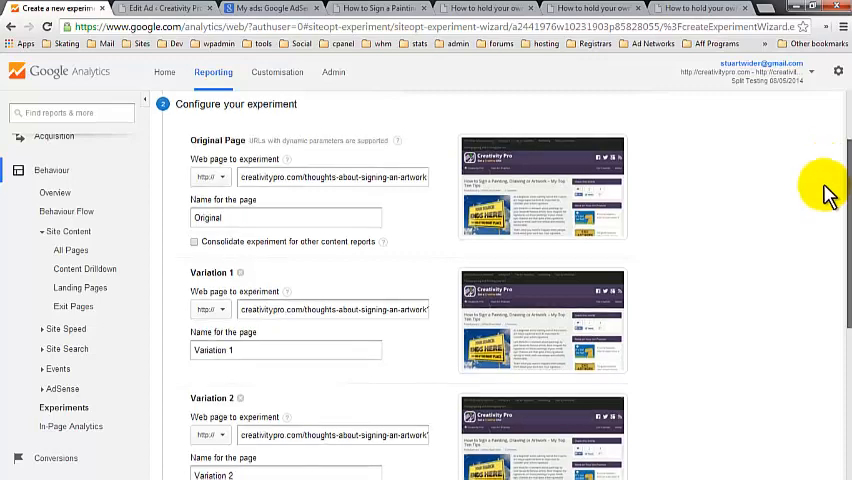
{"action": "scroll", "scroll_direction": "down", "scroll_amount": 3}
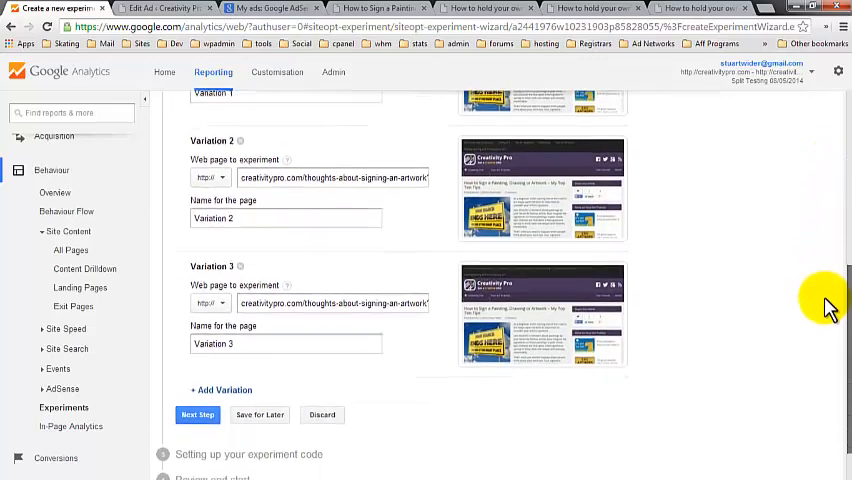
{"action": "scroll", "scroll_direction": "down", "scroll_amount": 3}
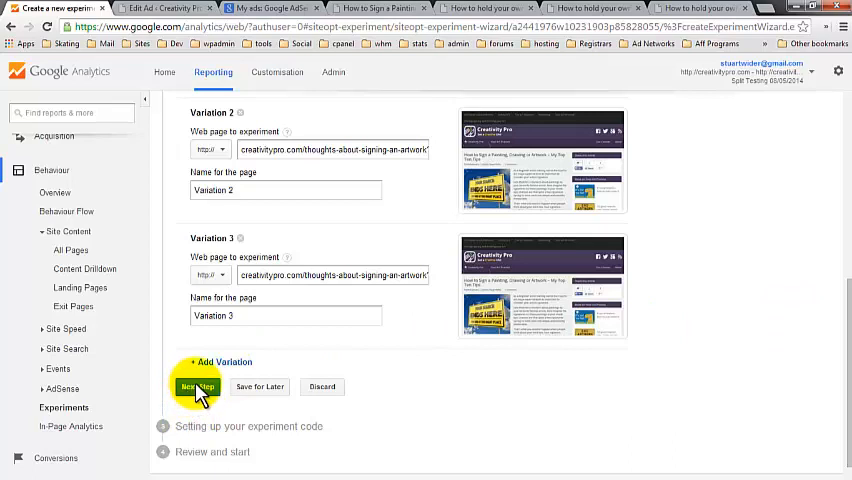
{"action": "left_click", "coordinate": [196, 388]}
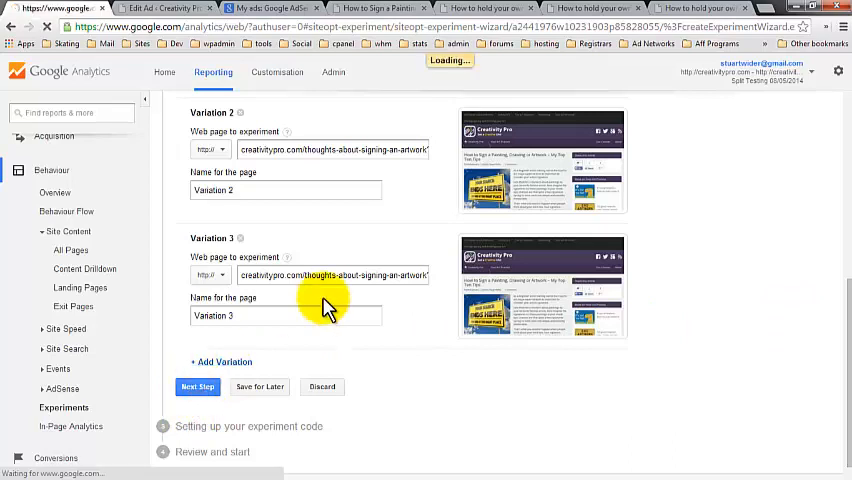
{"action": "left_click", "coordinate": [196, 388]}
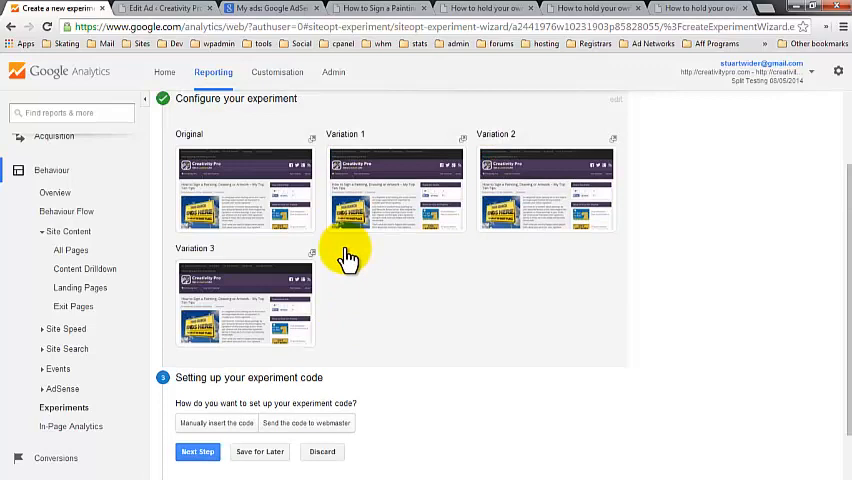
{"action": "mouse_move", "coordinate": [232, 418]}
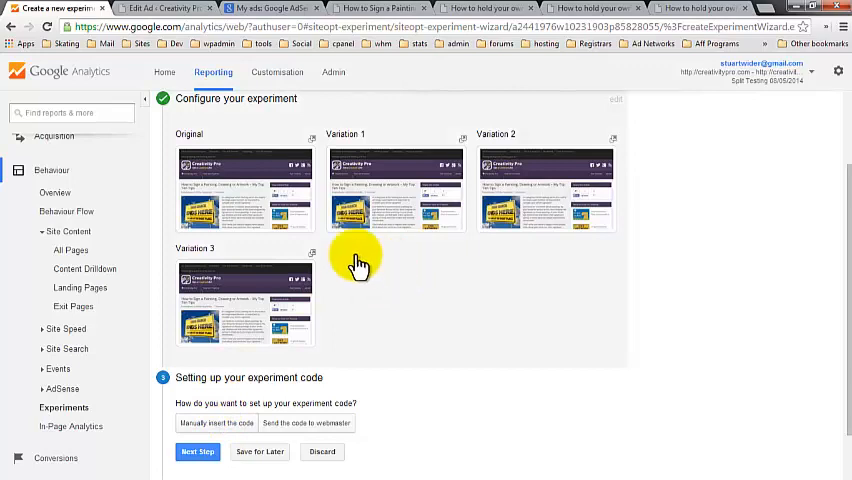
- Choose manual code insertion and copy the experiment script for the blog post
{"action": "scroll", "scroll_direction": "up", "scroll_amount": 3}
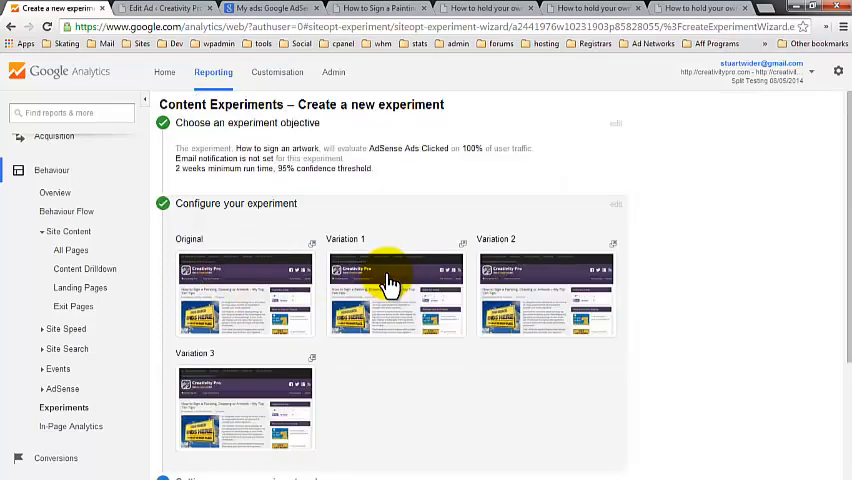
{"action": "mouse_move", "coordinate": [476, 276]}
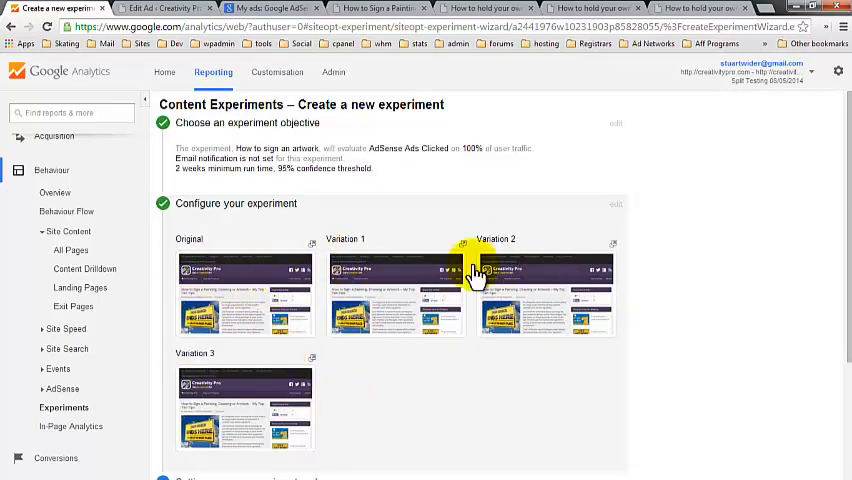
{"action": "scroll", "scroll_direction": "down", "scroll_amount": 3}
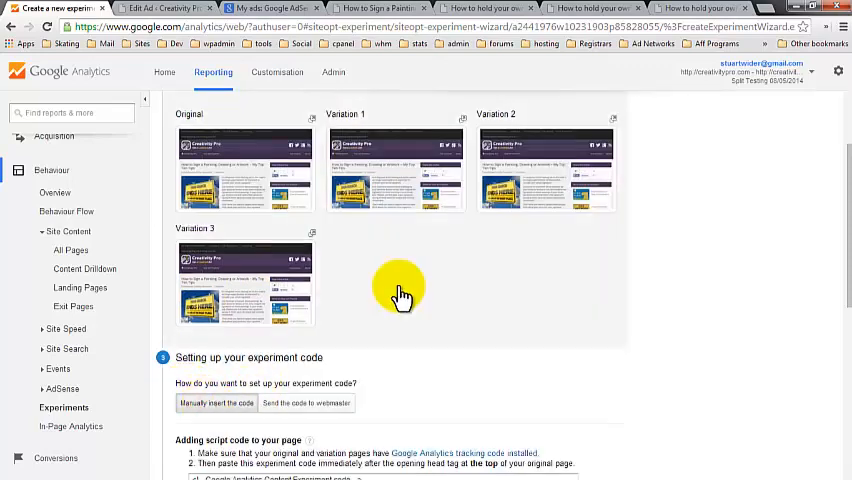
{"action": "scroll", "scroll_direction": "down", "scroll_amount": 3}
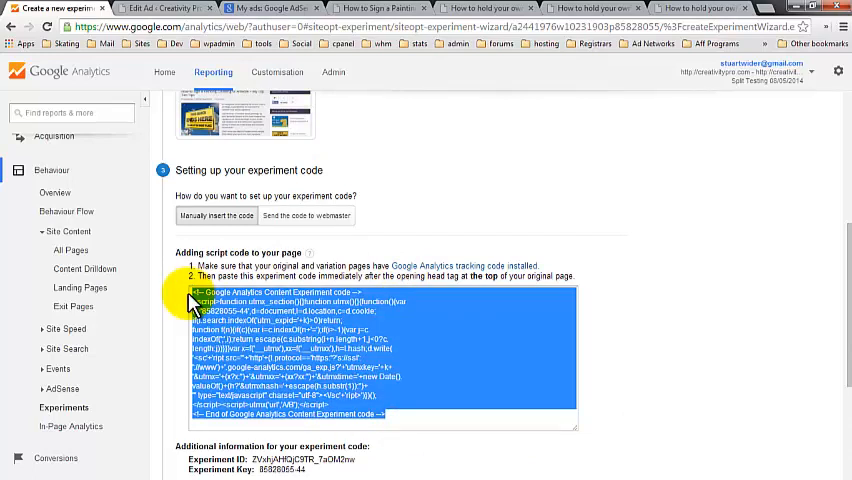
{"action": "left_click", "coordinate": [376, 8]}
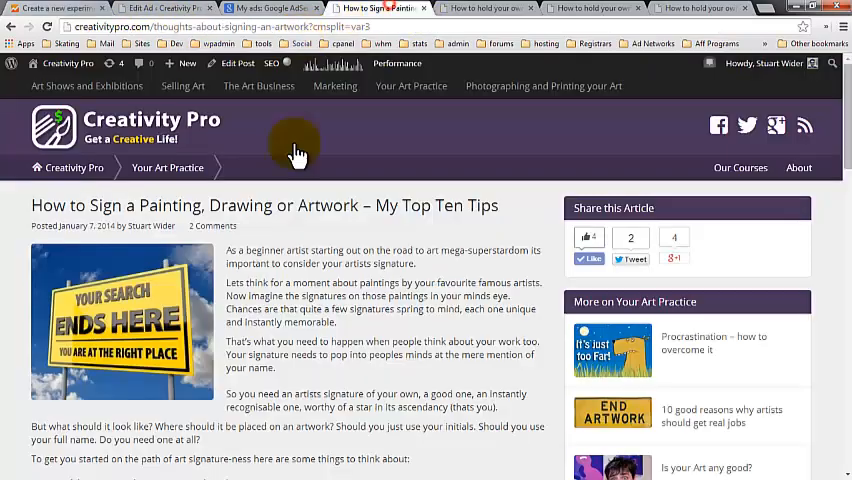
- Paste the experiment script into the post's Google Experiments Code field and update the post
{"action": "scroll", "scroll_direction": "down", "scroll_amount": 3}
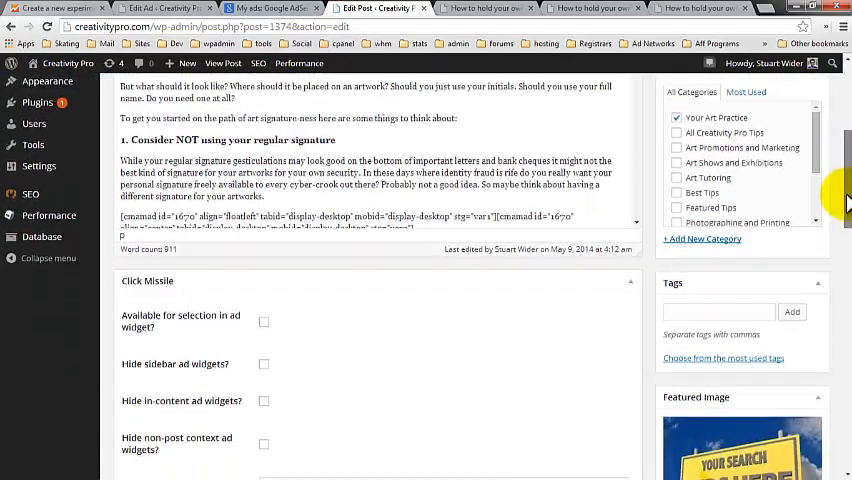
{"action": "scroll", "scroll_direction": "down", "scroll_amount": 3}
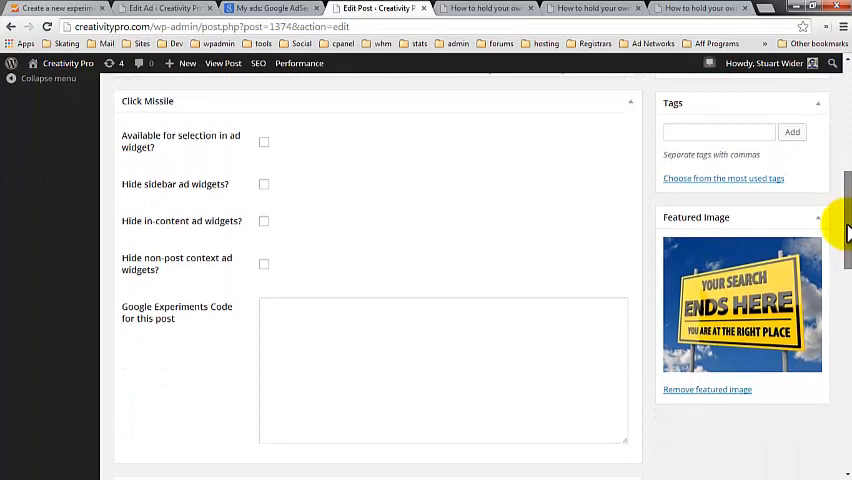
{"action": "scroll", "scroll_direction": "down", "scroll_amount": 3}
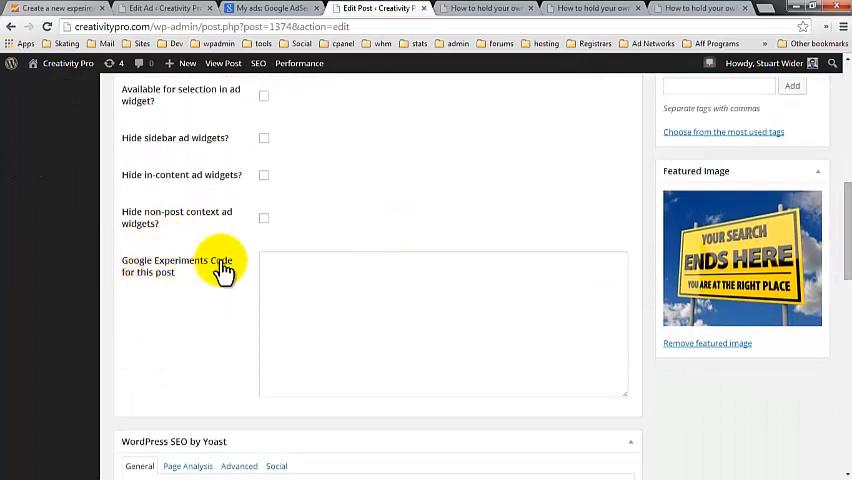
{"action": "left_click", "coordinate": [444, 320]}
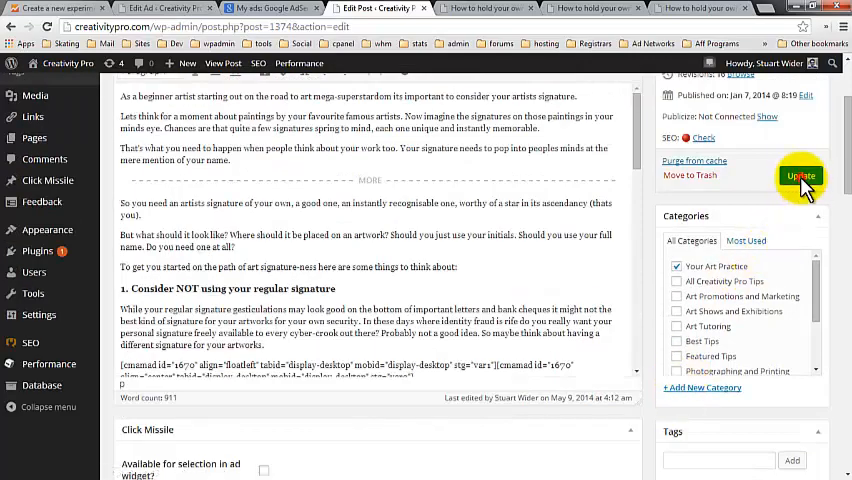
{"action": "left_click", "coordinate": [800, 176]}
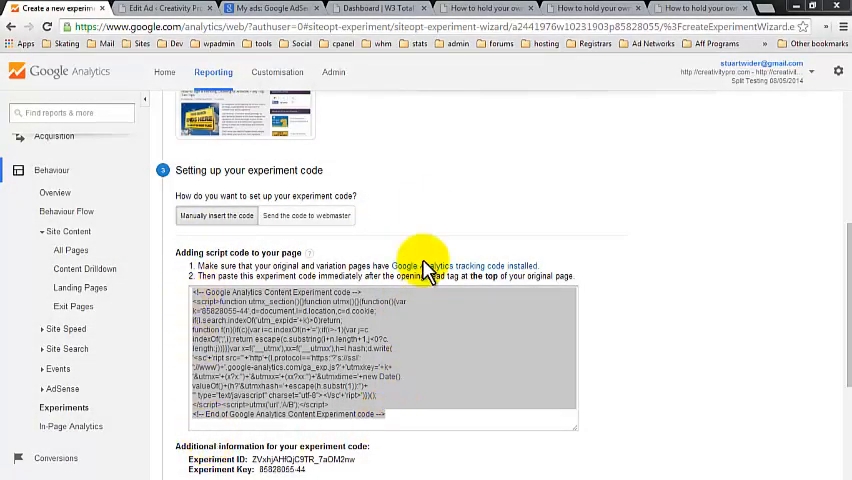
{"action": "mouse_move", "coordinate": [836, 256]}
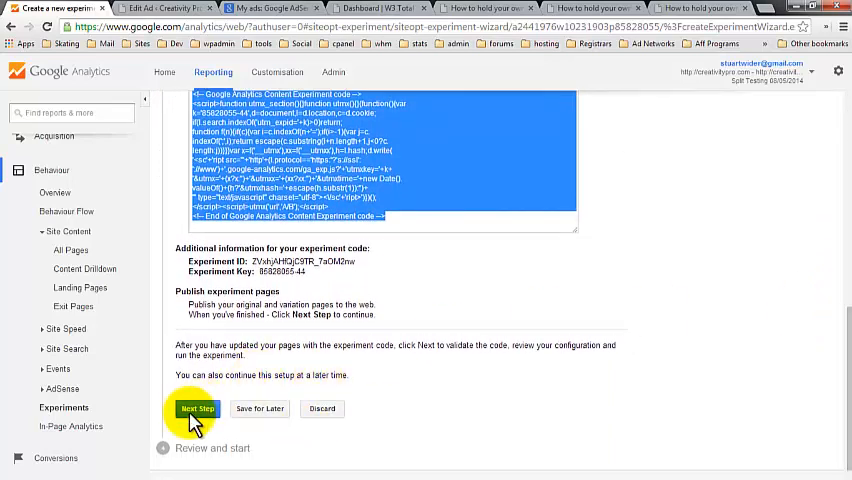
- Validate the experiment code on the original and three variation pages and reach Review and start
{"action": "left_click", "coordinate": [196, 408]}
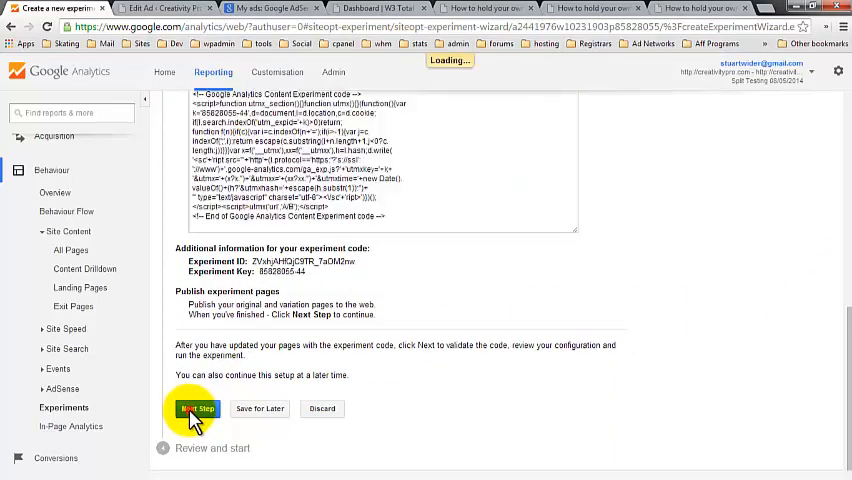
{"action": "left_click", "coordinate": [196, 408]}
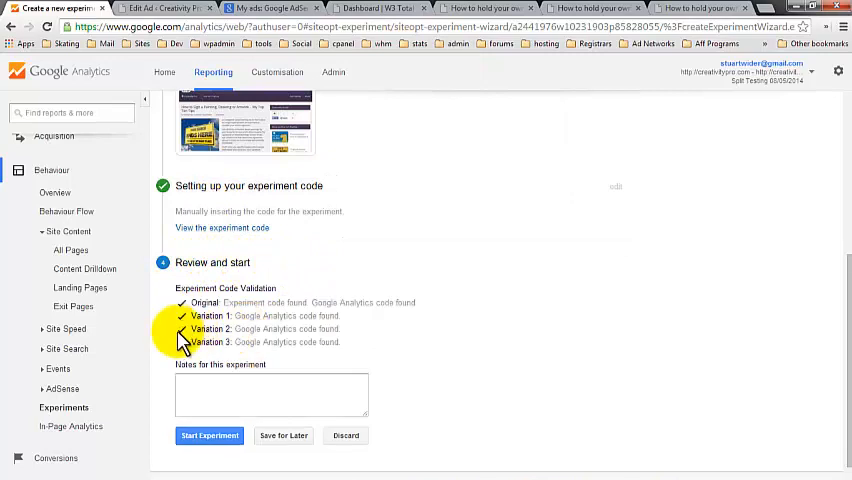
{"action": "mouse_move", "coordinate": [260, 290]}
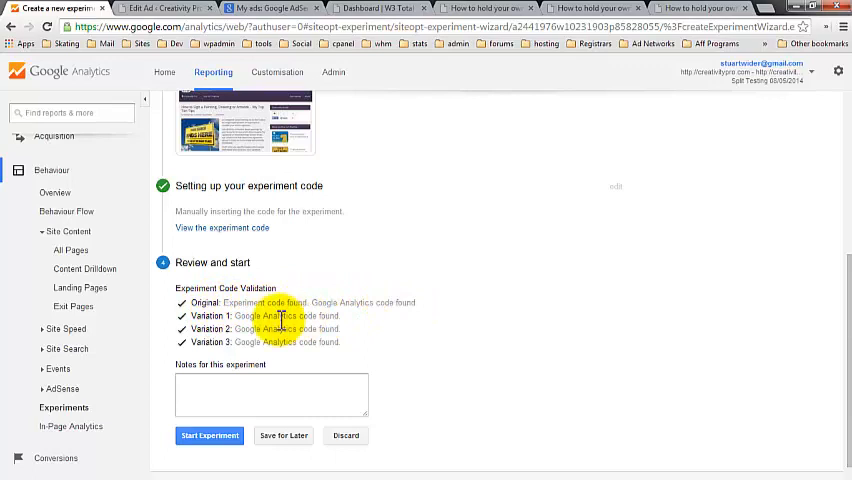
{"action": "mouse_move", "coordinate": [290, 344]}
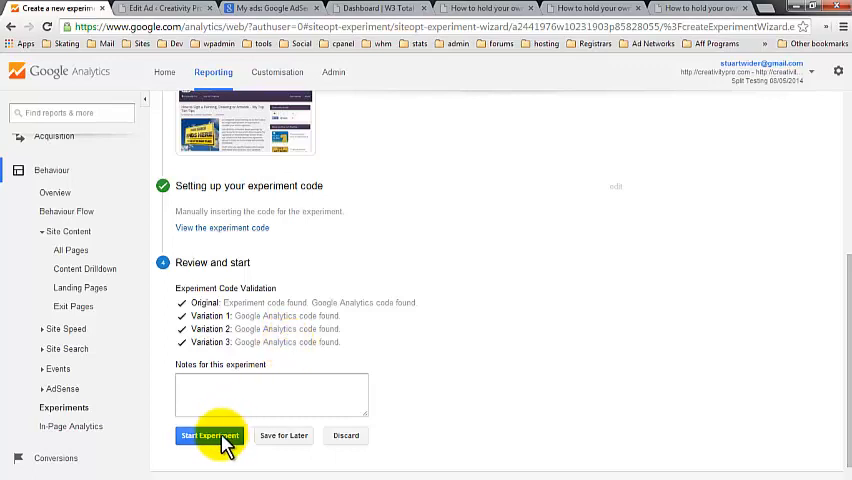
- Start the experiment and reopen 'How to sign an artwork' from the Running experiments list
{"action": "left_click", "coordinate": [208, 436]}
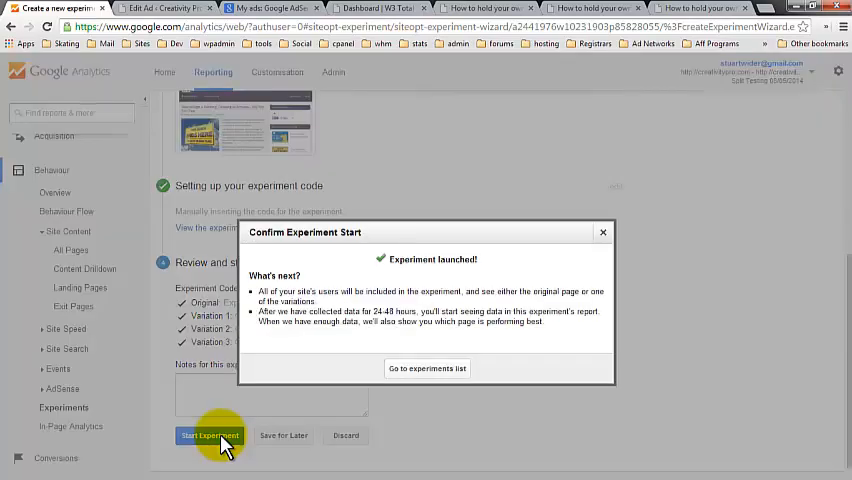
{"action": "left_click", "coordinate": [426, 368]}
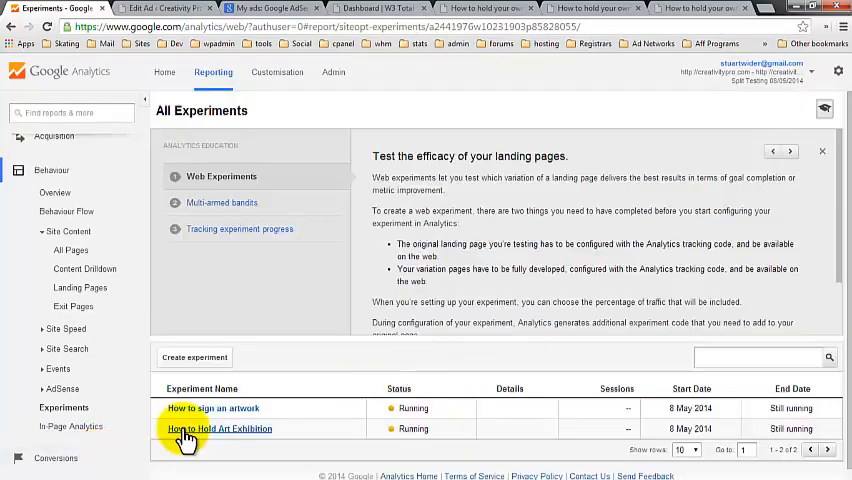
{"action": "mouse_move", "coordinate": [184, 416]}
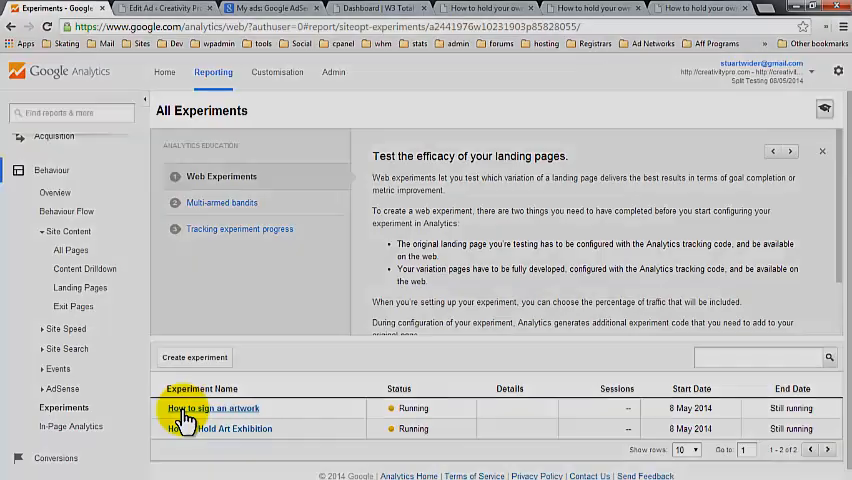
{"action": "left_click", "coordinate": [210, 408]}
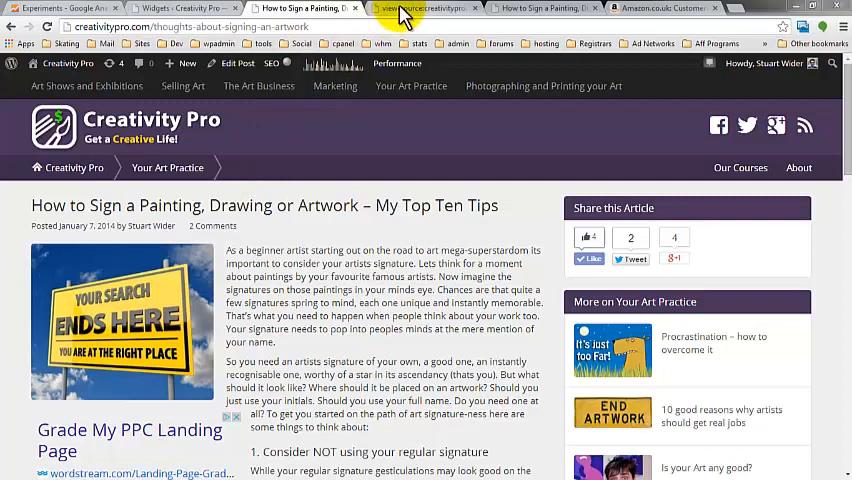
- Switch to the Chrome tab showing the signing-artwork article served with an experiment ID
{"action": "left_click", "coordinate": [424, 8]}
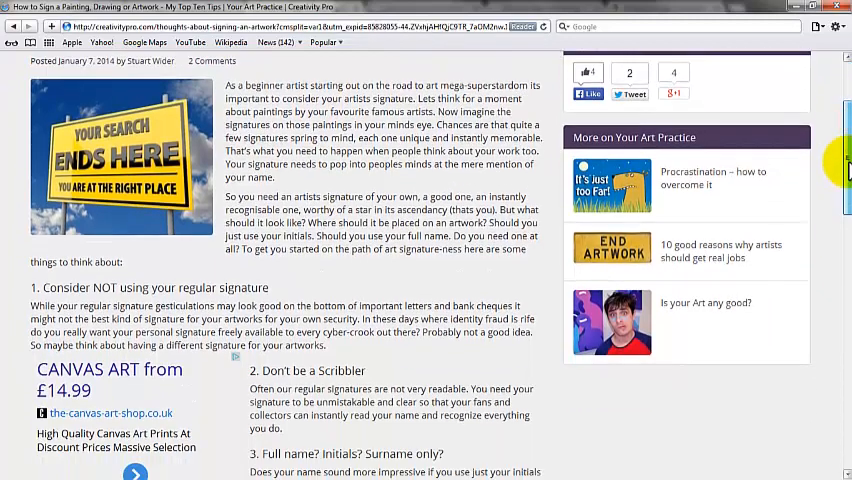
- Scroll through the Firefox copy of the article to inspect which variation was served
{"action": "scroll", "scroll_direction": "down", "scroll_amount": 3}
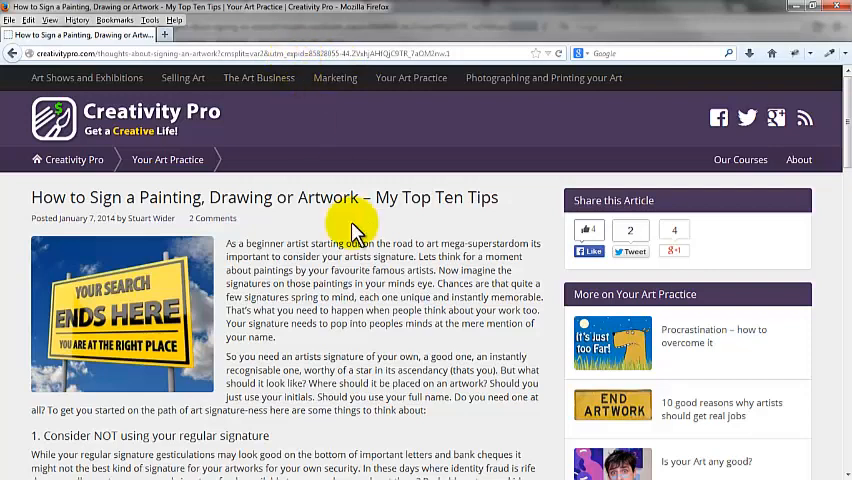
{"action": "scroll", "scroll_direction": "down", "scroll_amount": 3}
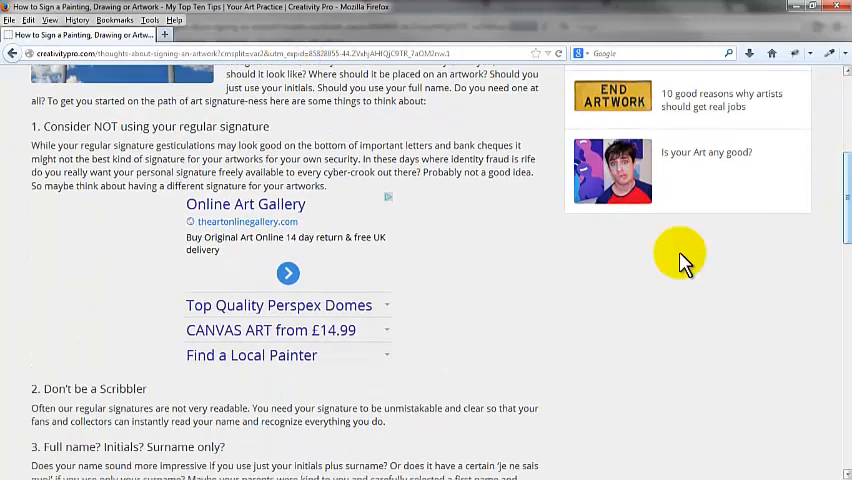
{"action": "mouse_move", "coordinate": [420, 190]}
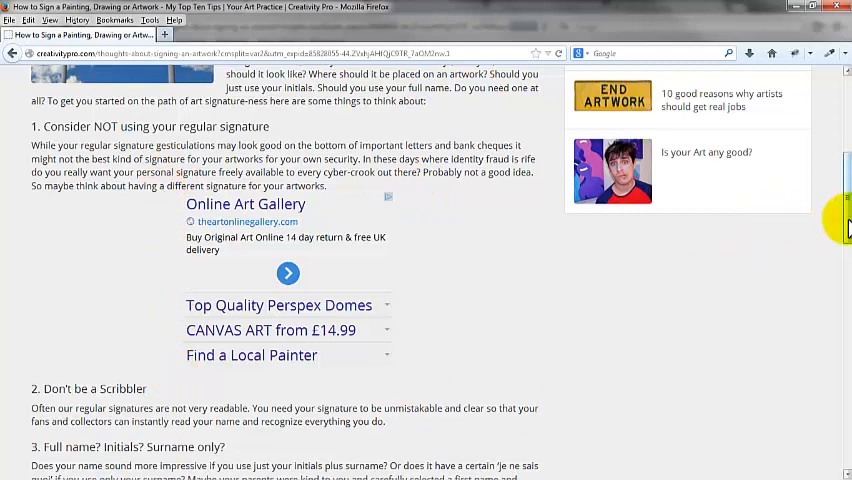
{"action": "scroll", "scroll_direction": "up", "scroll_amount": 3}
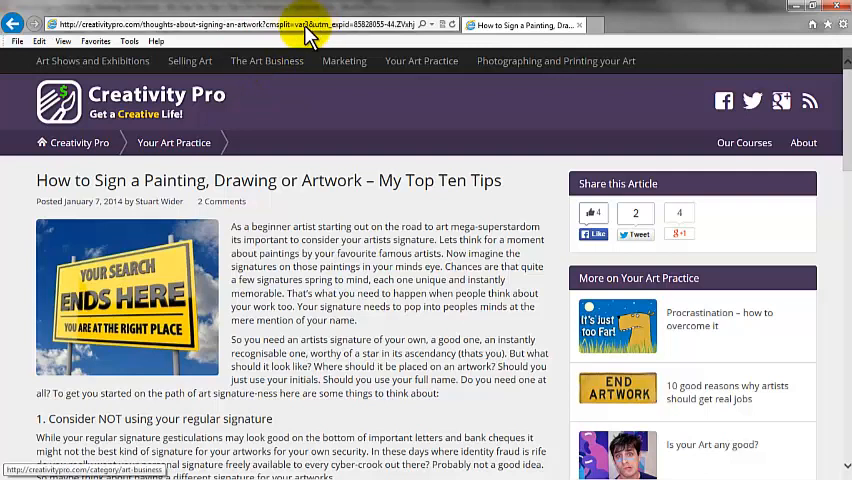
{"action": "mouse_move", "coordinate": [100, 36]}
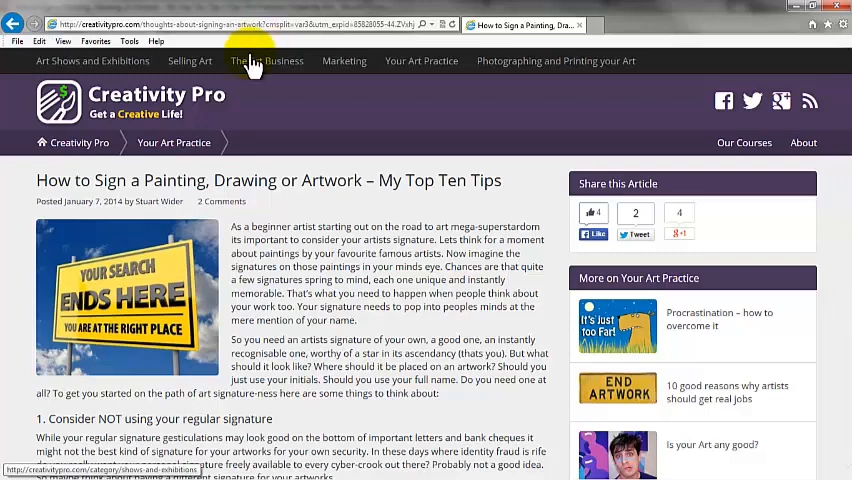
- Scroll through the Internet Explorer copy of the article to compare its served variation
{"action": "scroll", "scroll_direction": "down", "scroll_amount": 3}
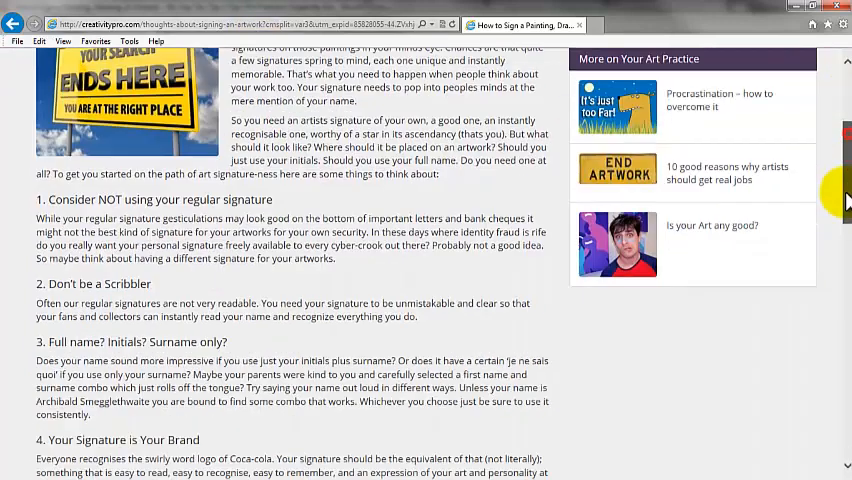
{"action": "scroll", "scroll_direction": "down", "scroll_amount": 3}
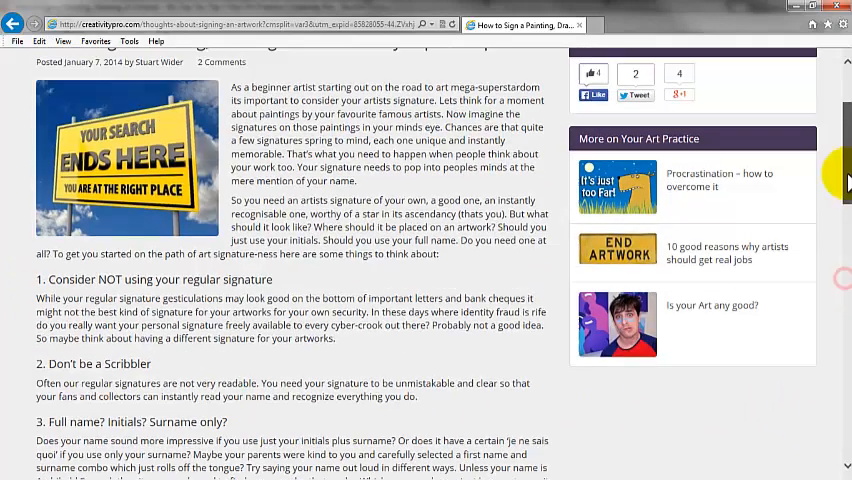
{"action": "scroll", "scroll_direction": "up", "scroll_amount": 3}
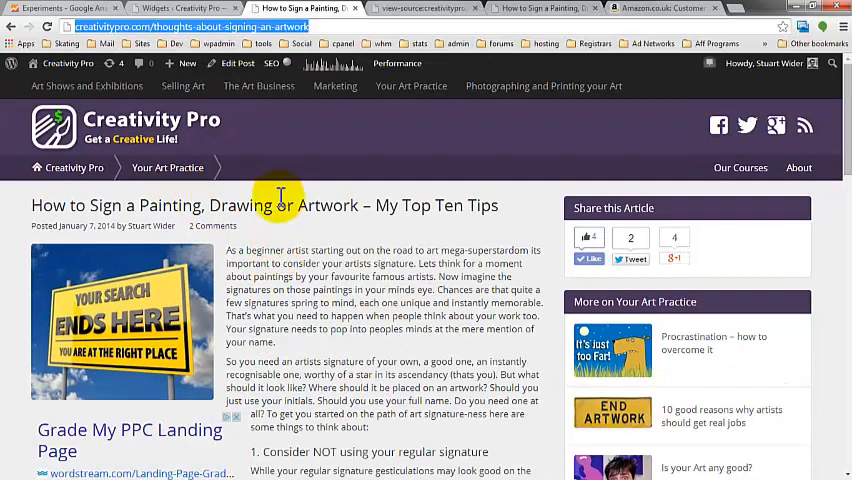
{"action": "mouse_move", "coordinate": [336, 86]}
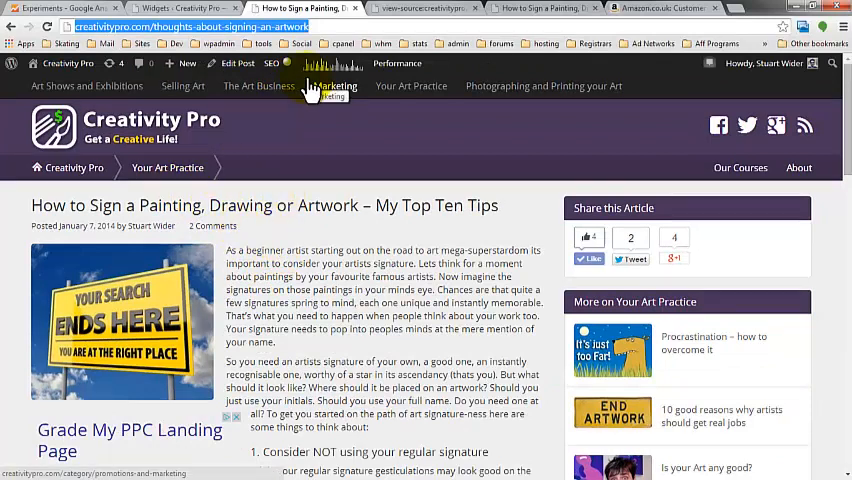